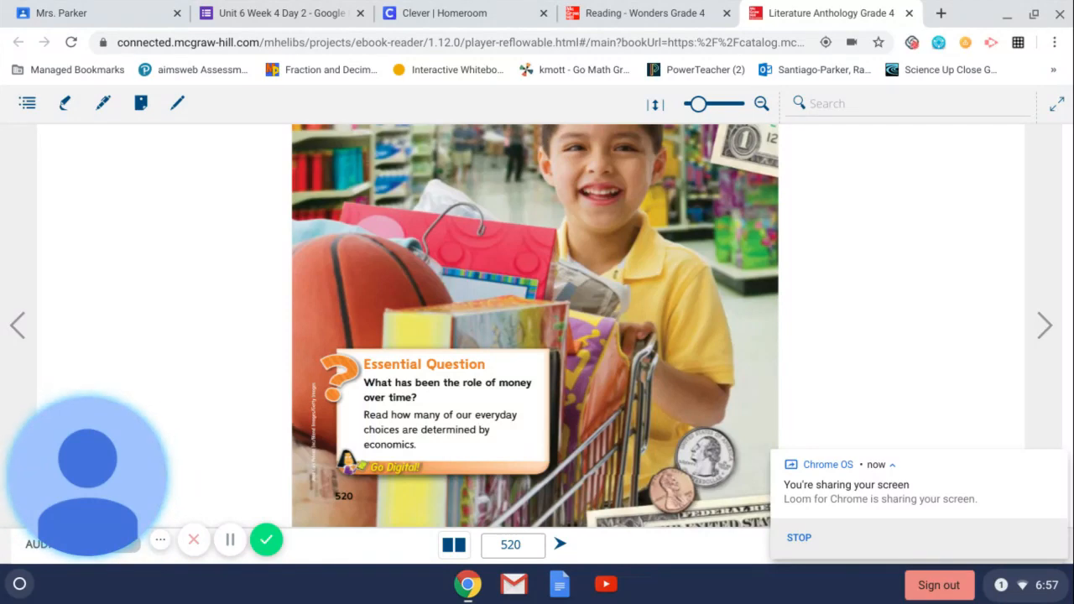
mouse_move(843, 430)
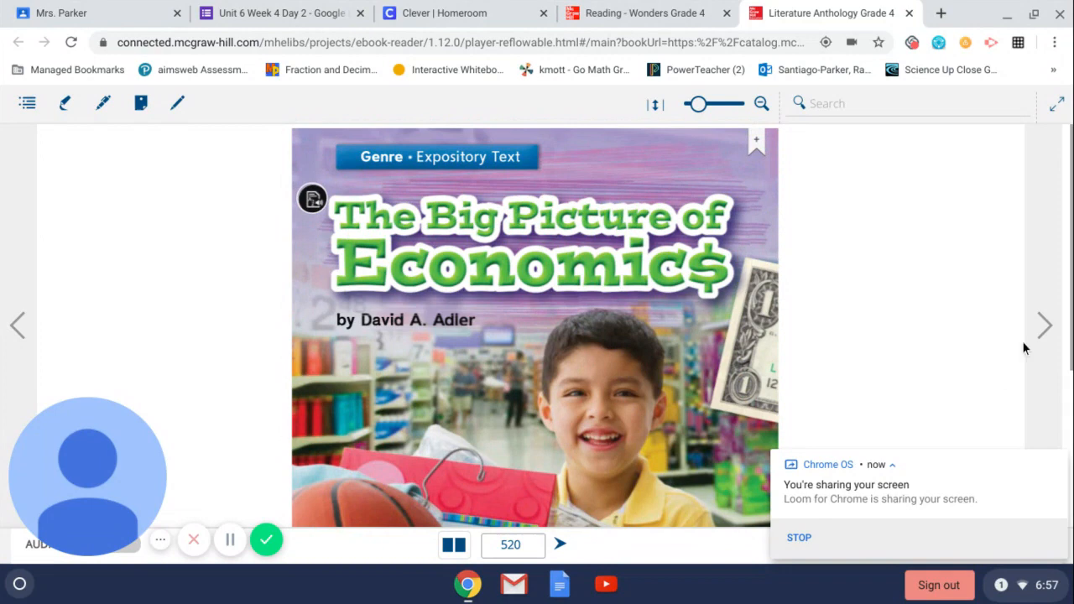
Advance to page 521, the start of the Money Matters section
click(1044, 326)
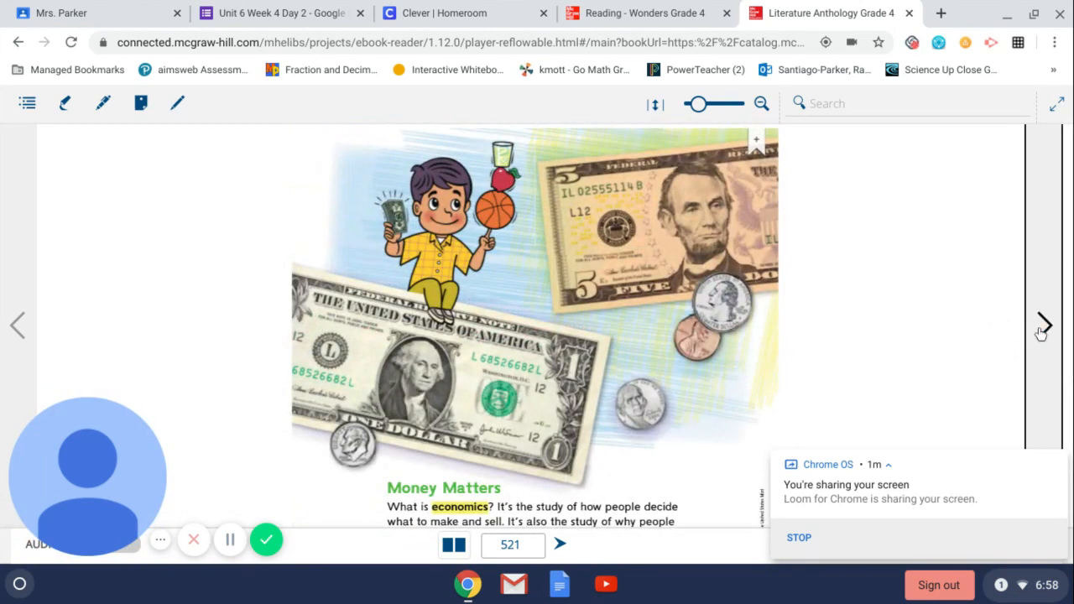
Turn to page 522 and read down through trading, metal coins and the Chinese paper note
click(1043, 325)
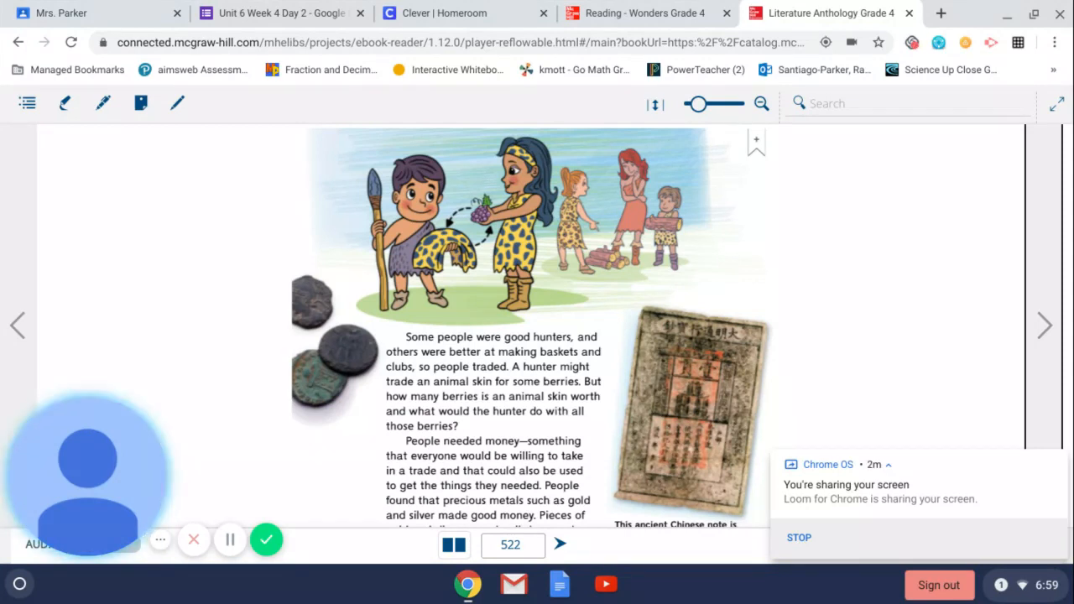
scroll(down, 3)
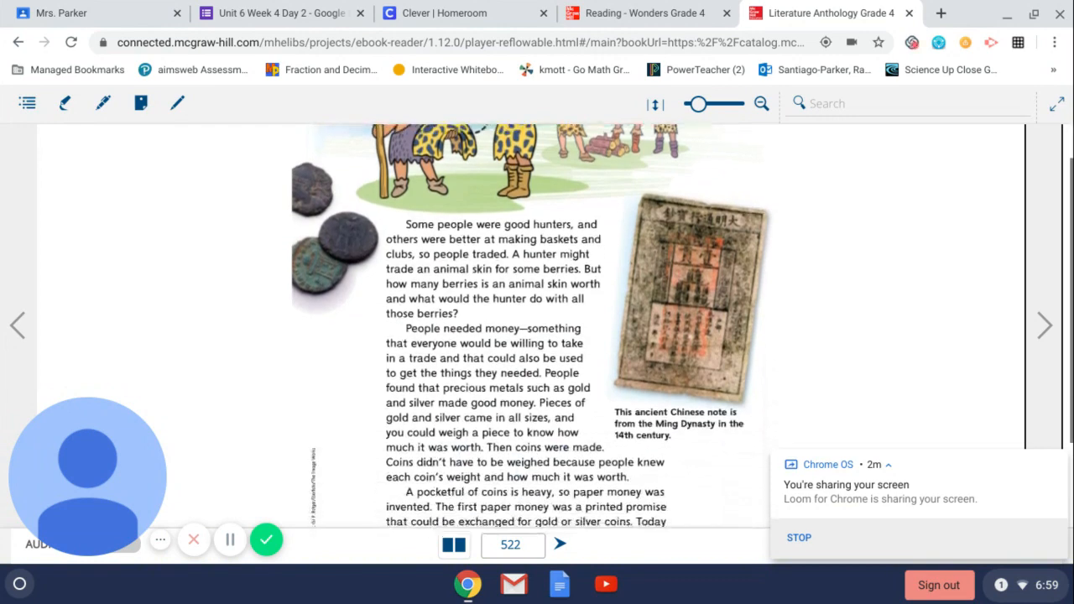
scroll(down, 3)
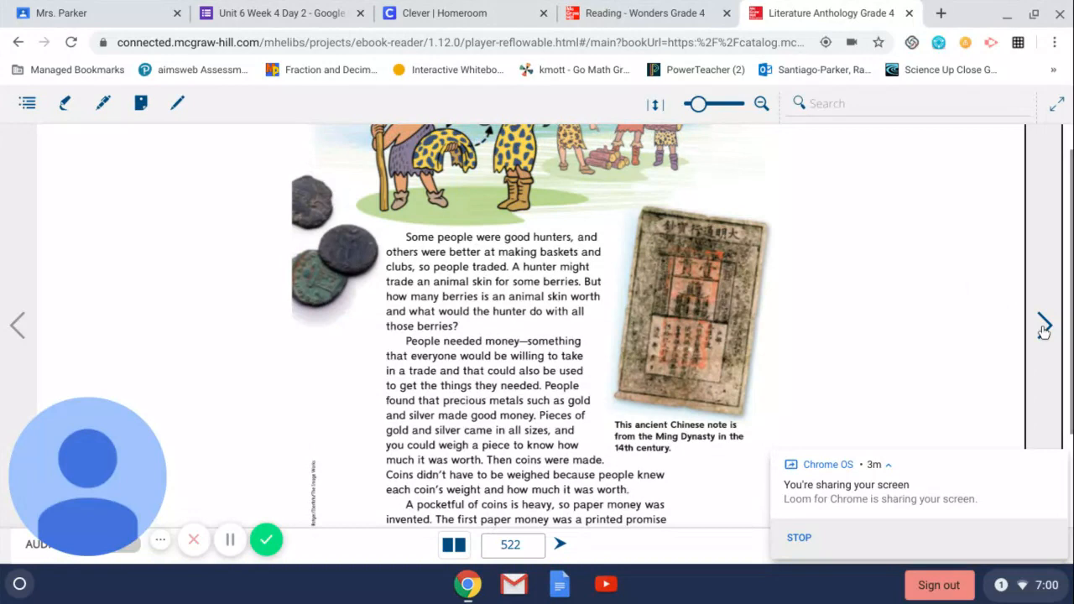
Advance to page 523 and read the restaurant section down to the menu illustration
click(1044, 325)
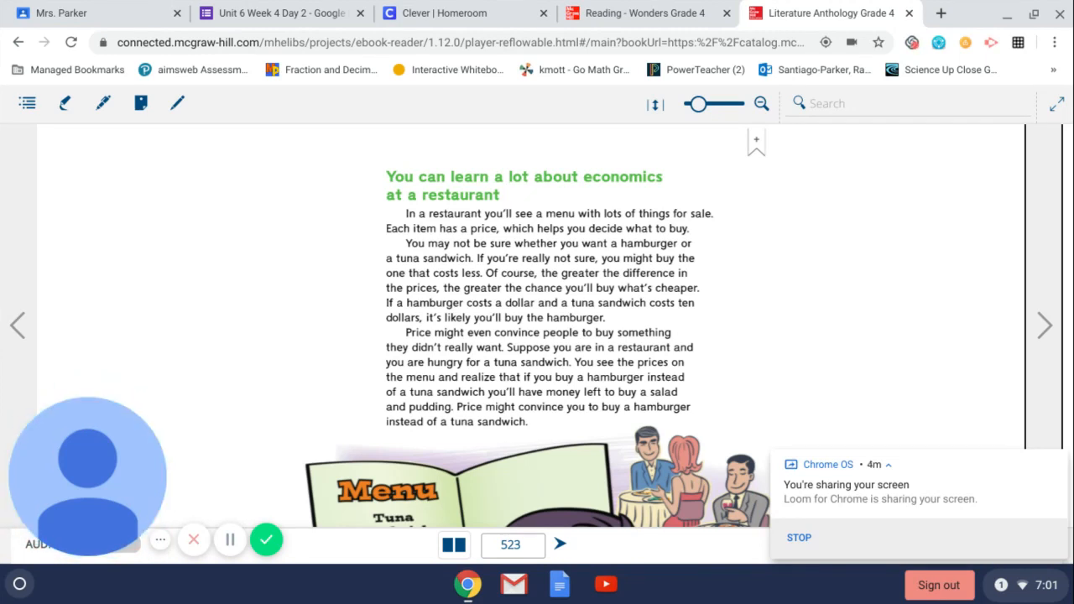
scroll(down, 3)
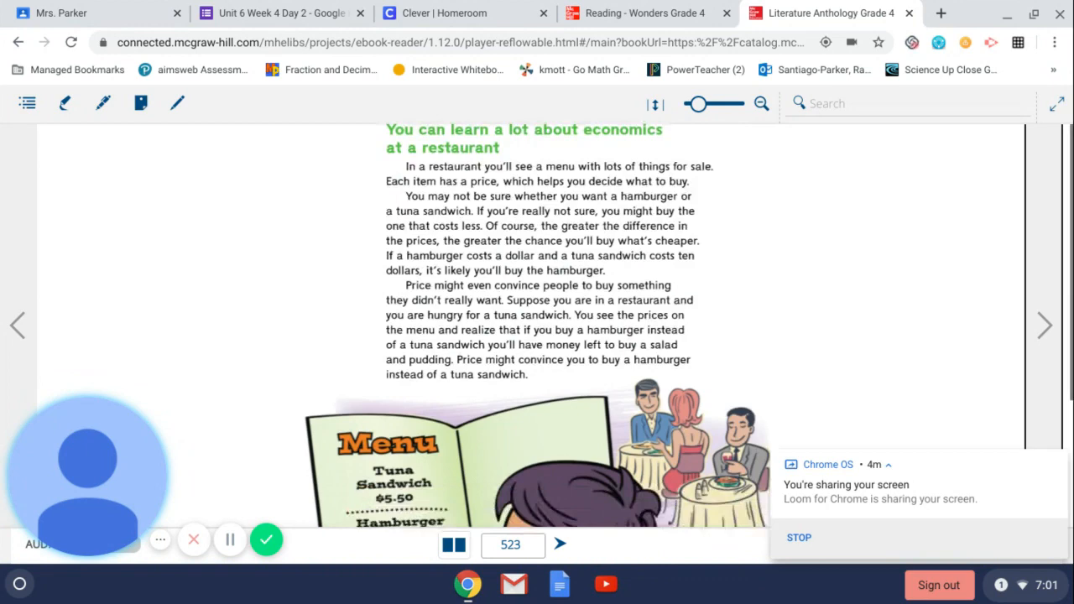
scroll(down, 3)
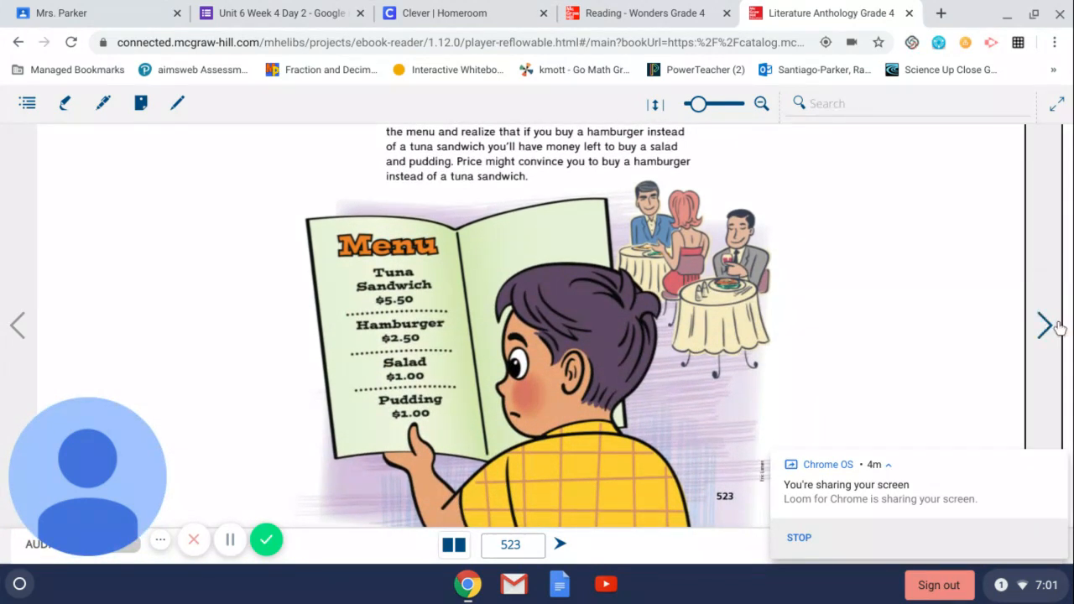
Turn to page 524 with the tuna sandwich passage and its Stop and Check question
click(1044, 325)
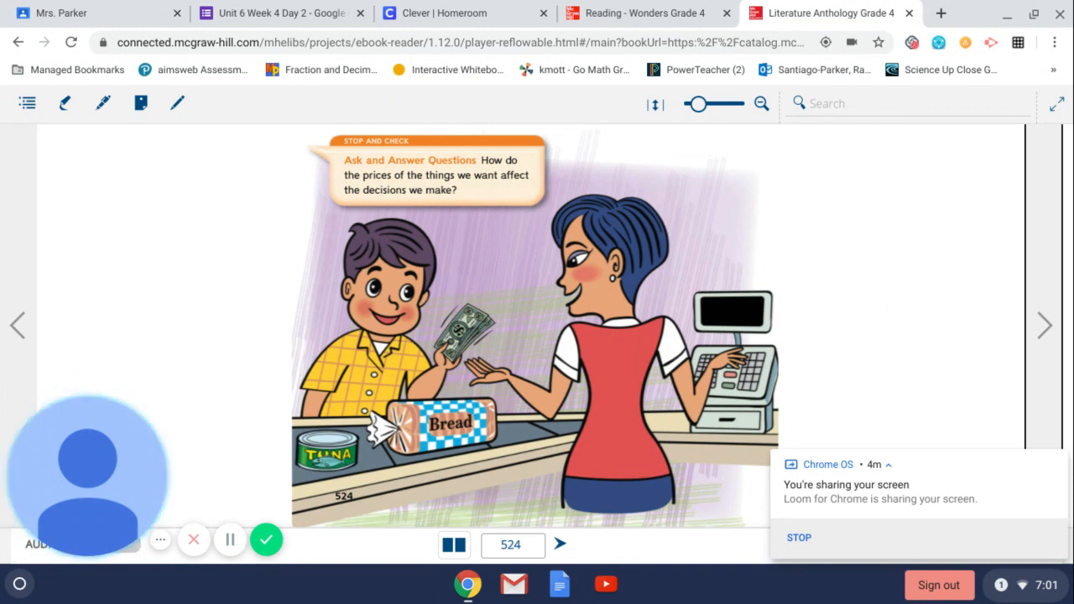
mouse_move(658, 366)
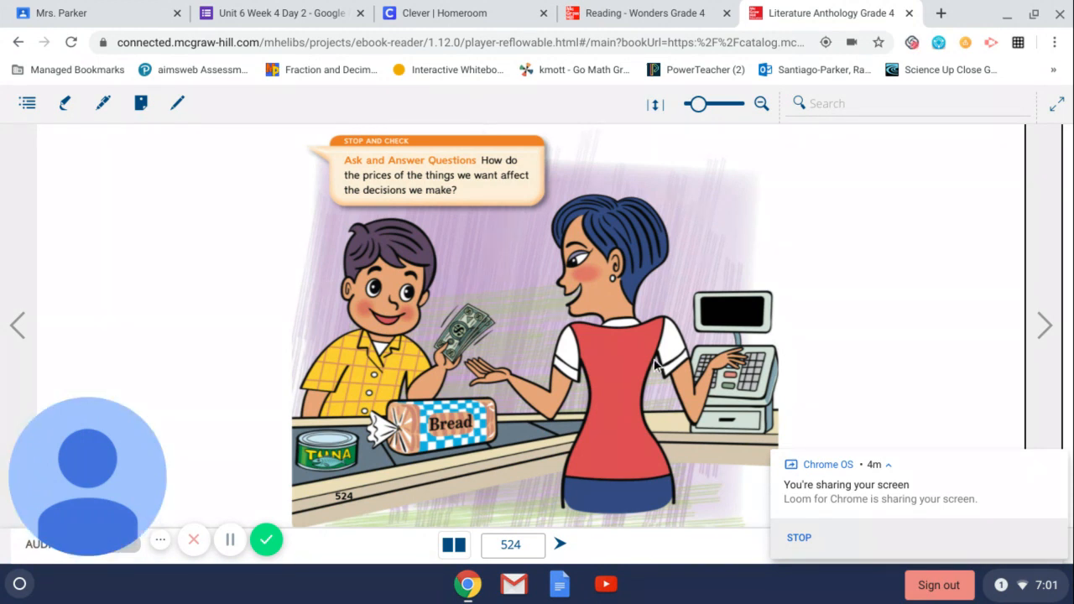
mouse_move(654, 265)
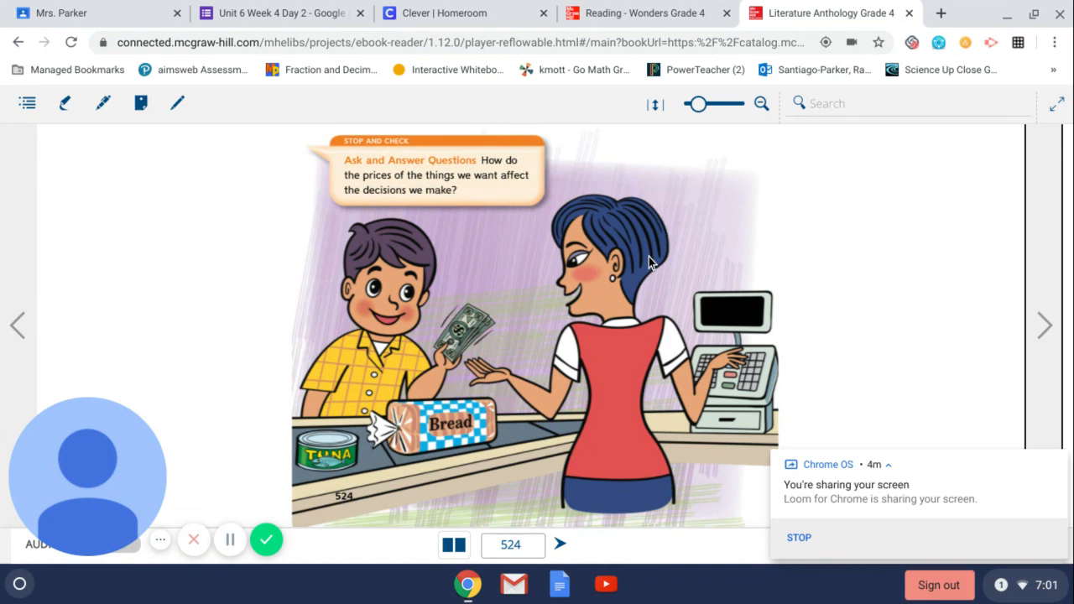
mouse_move(1043, 328)
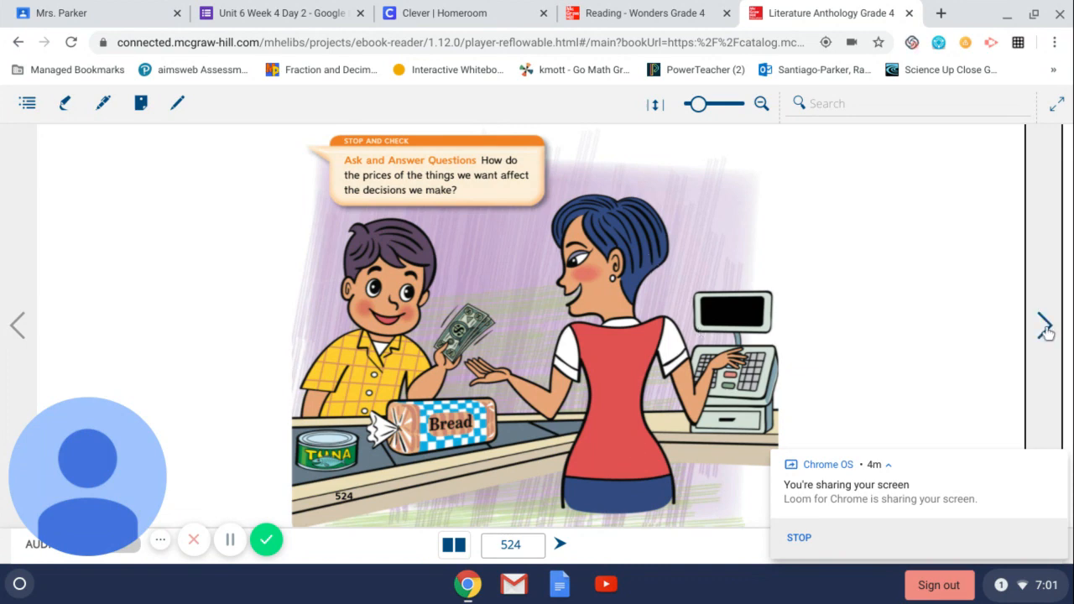
mouse_move(896, 308)
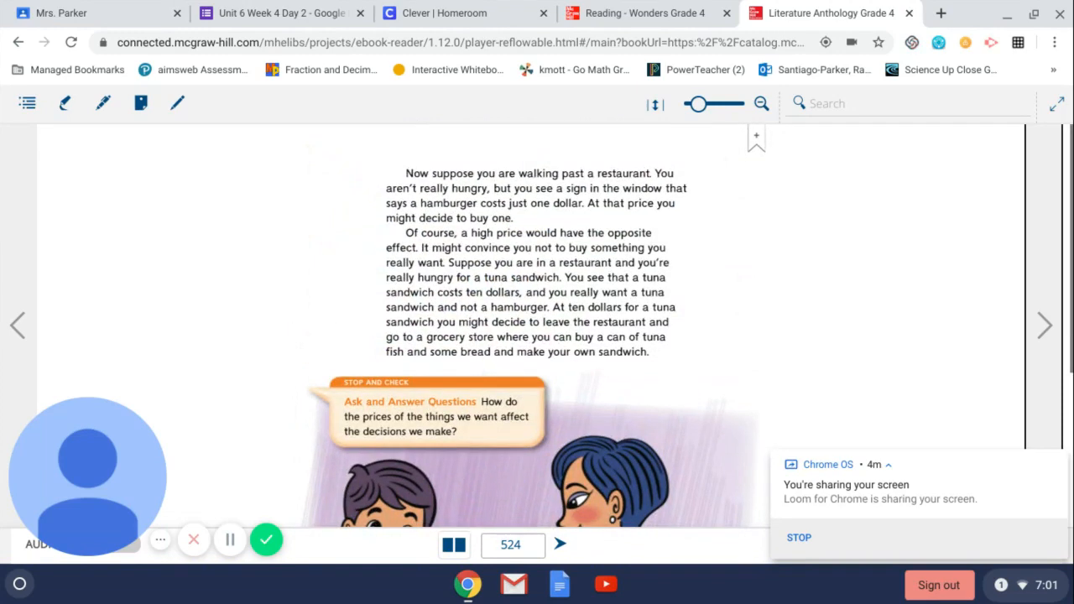
mouse_move(1043, 326)
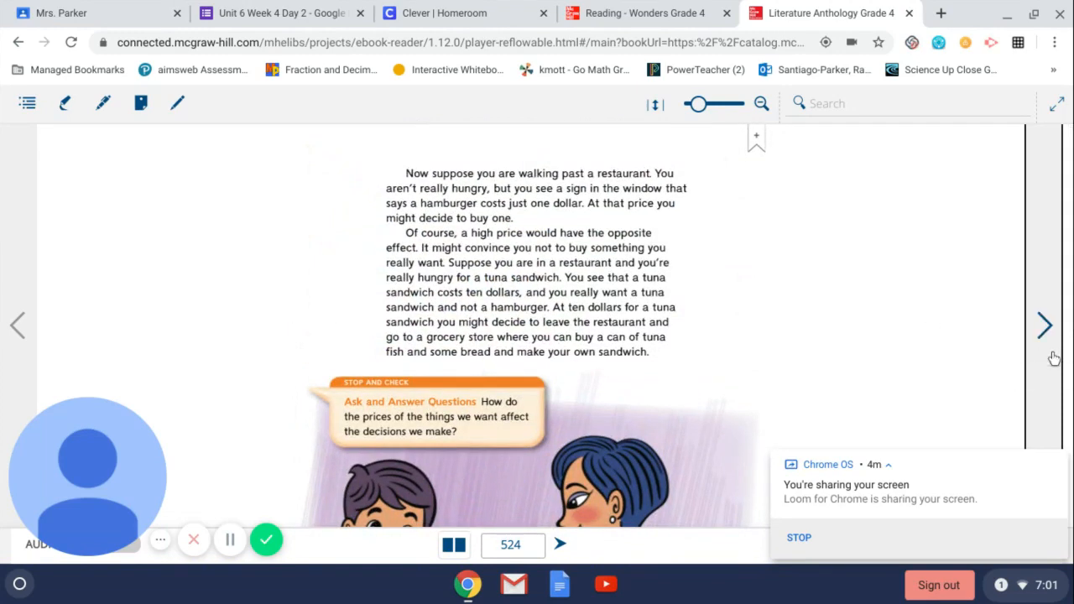
click(1043, 325)
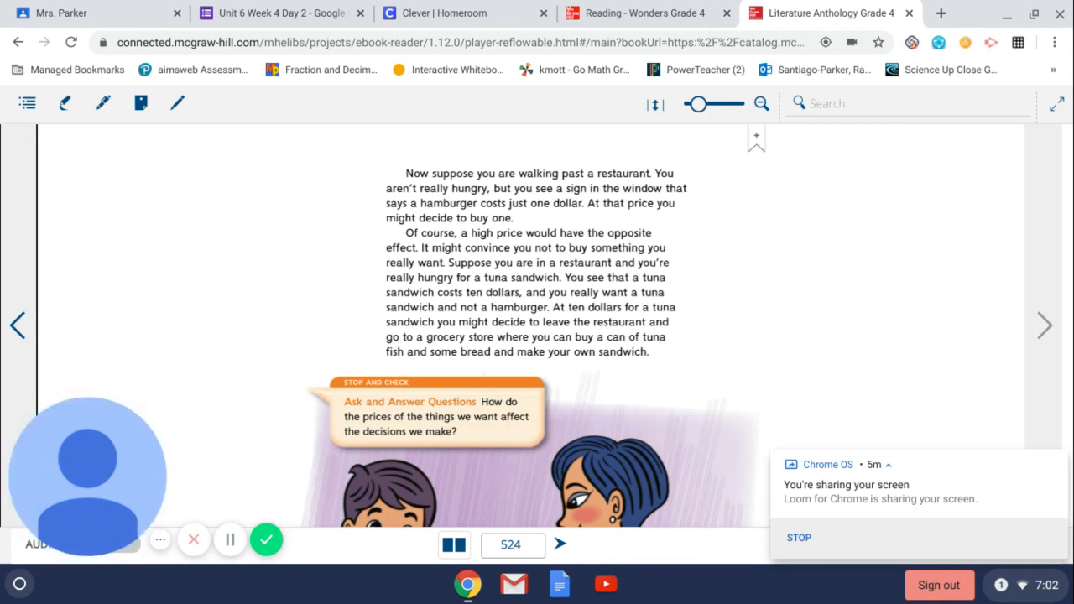
mouse_move(1021, 319)
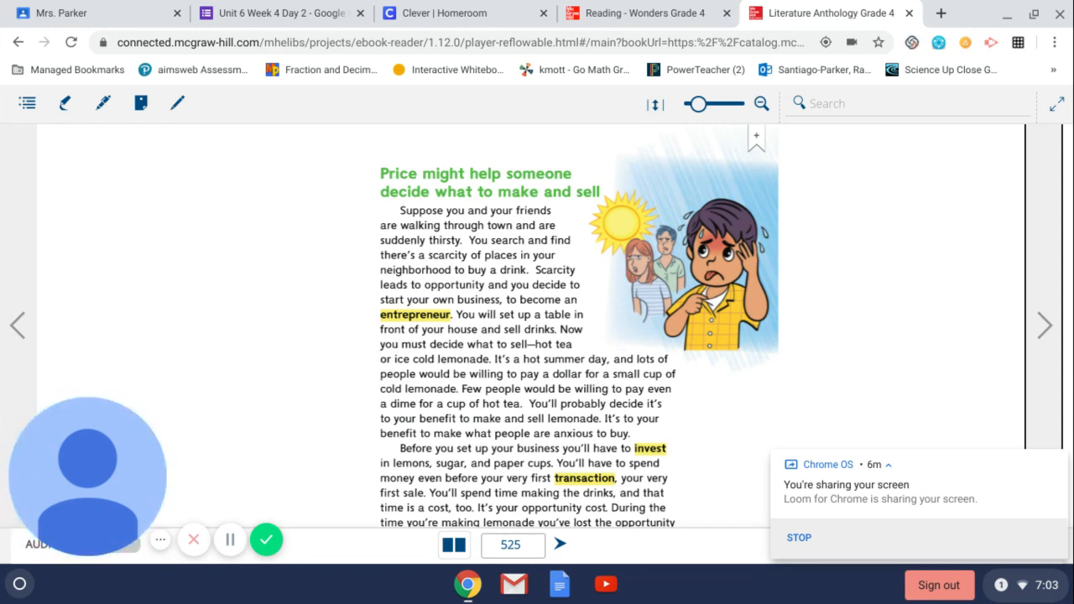
Read page 525 down to the lemonade illustration, then turn to page 526
scroll(down, 3)
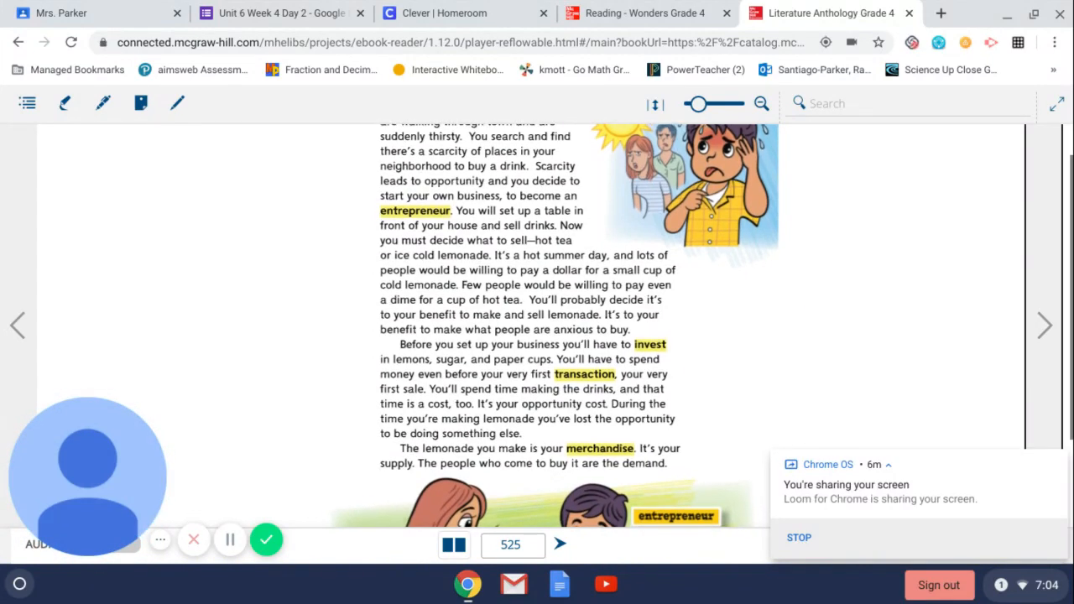
scroll(down, 3)
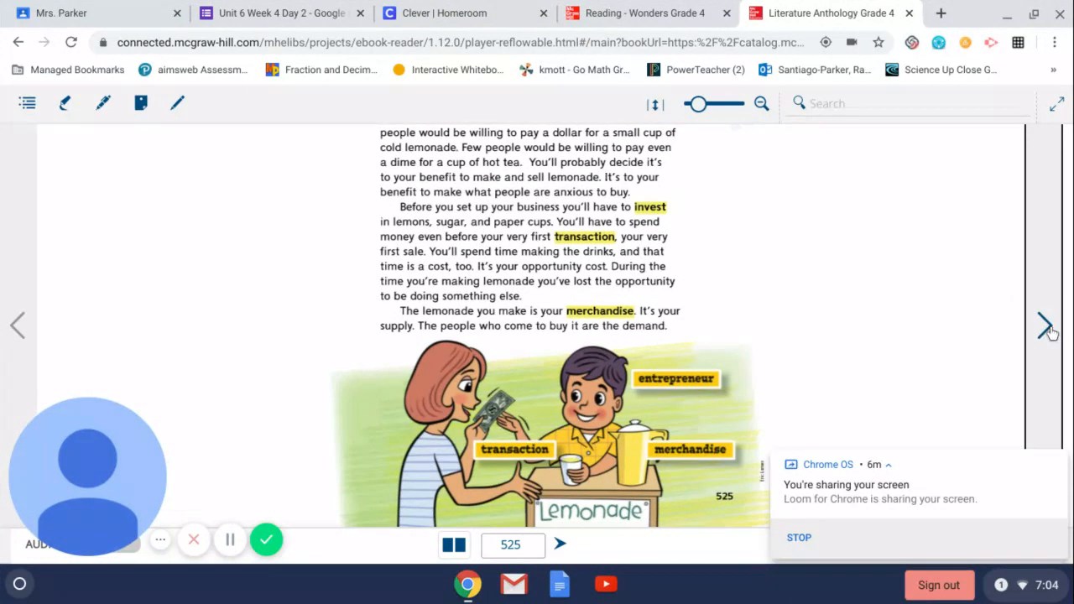
click(1047, 326)
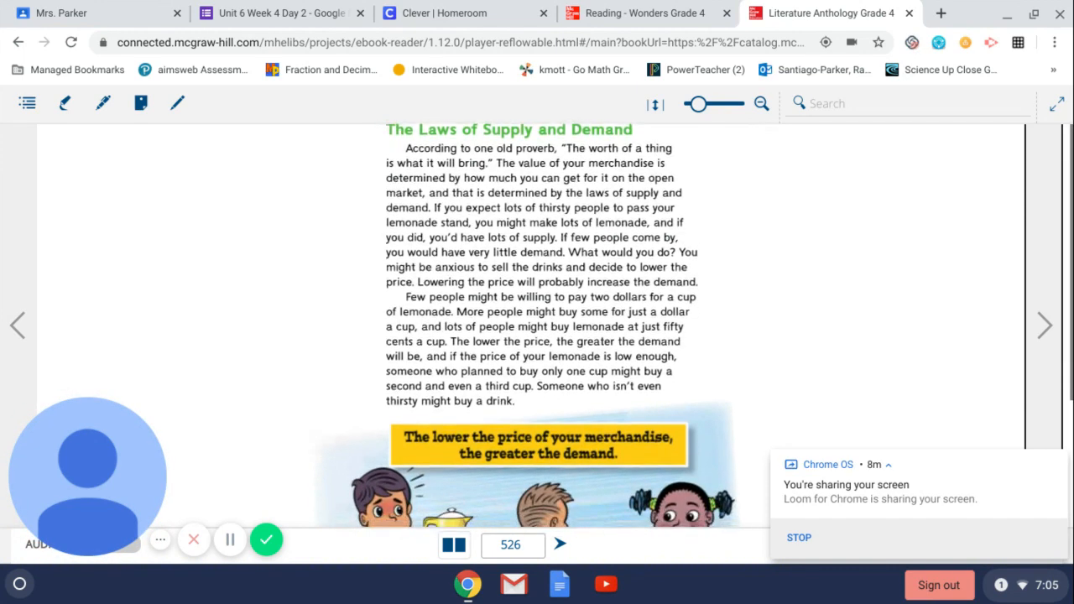
Scroll page 526 down past the supply-and-demand text to its illustration
scroll(down, 3)
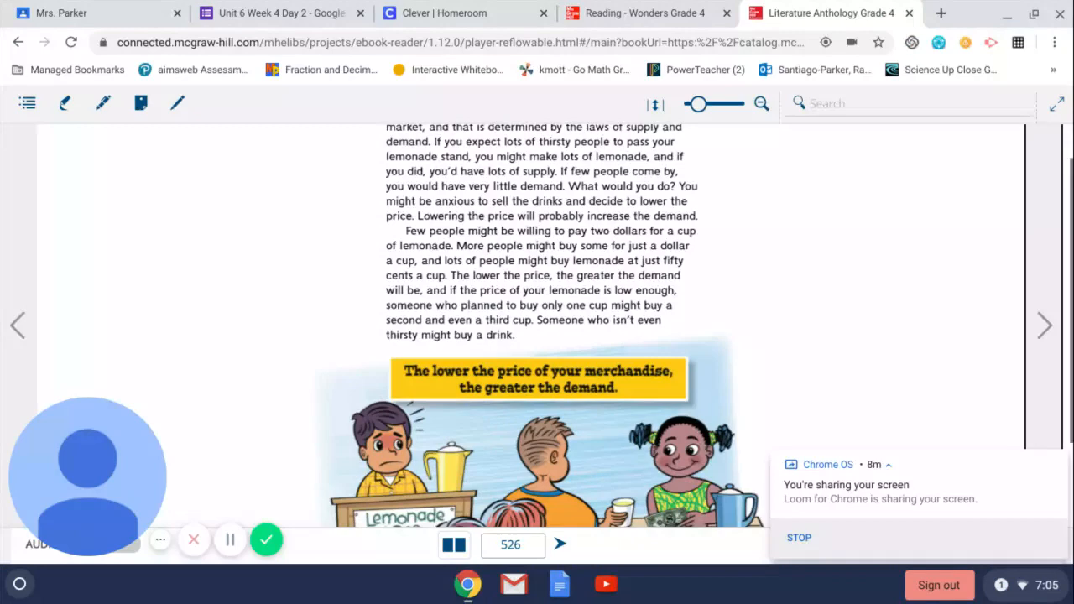
Read page 527 down to the higher-price, lower-demand Lemonade Sales chart
scroll(down, 3)
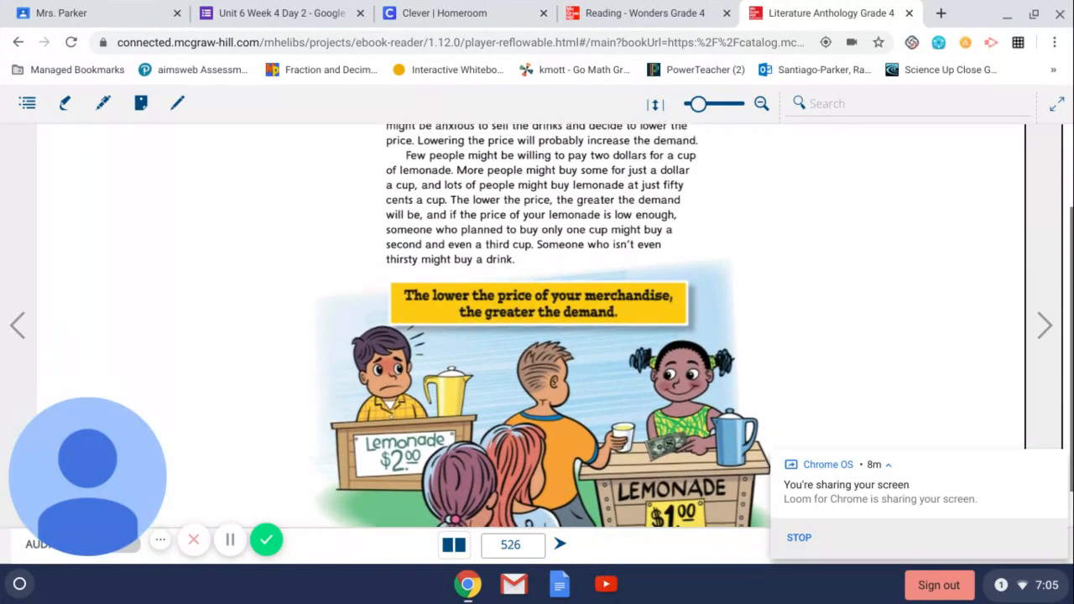
scroll(down, 3)
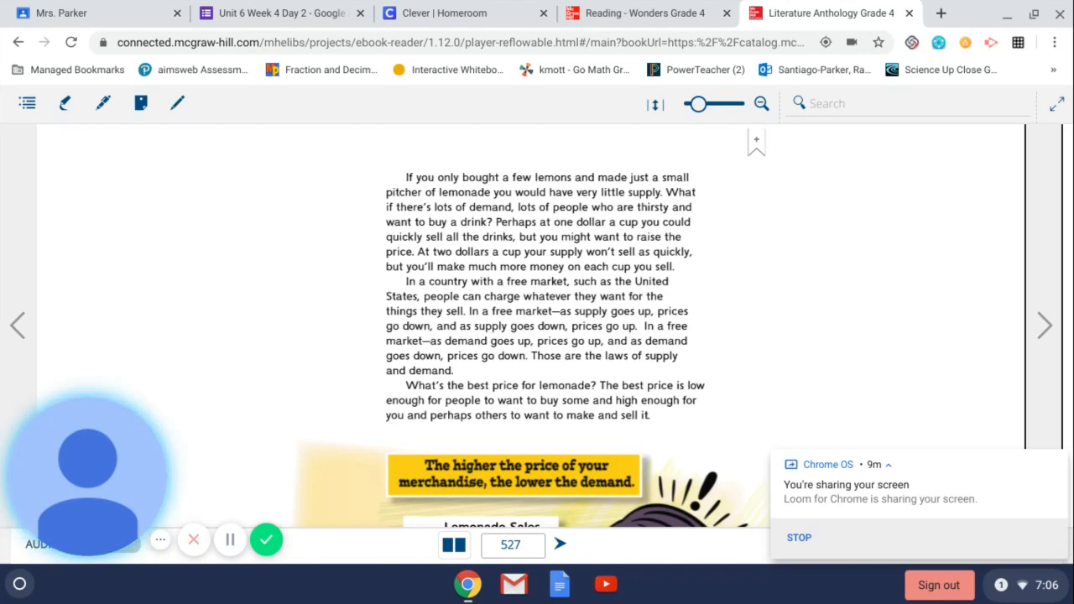
scroll(down, 3)
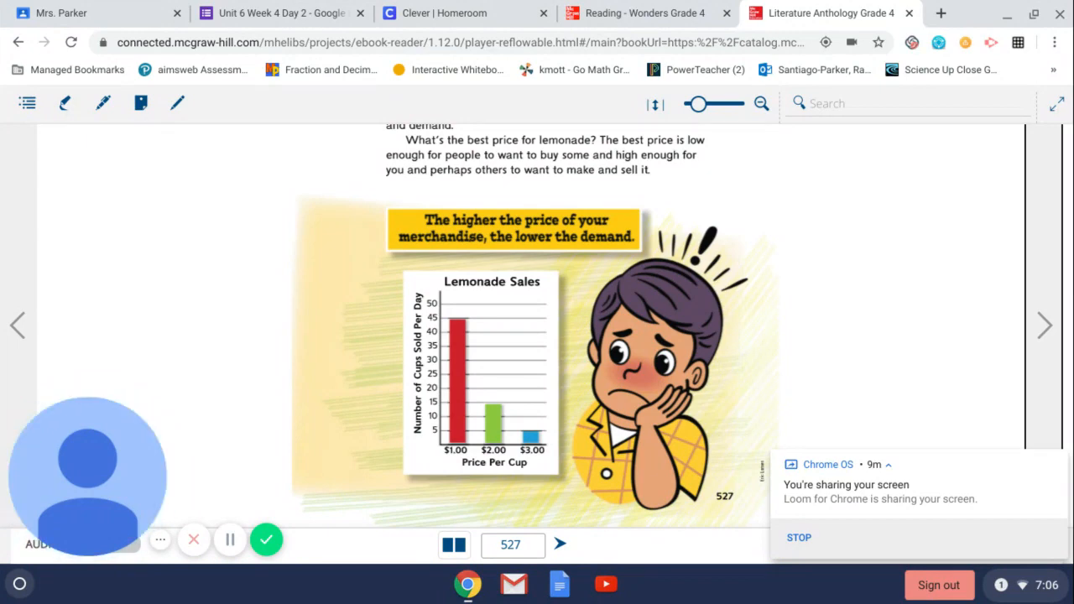
mouse_move(1043, 326)
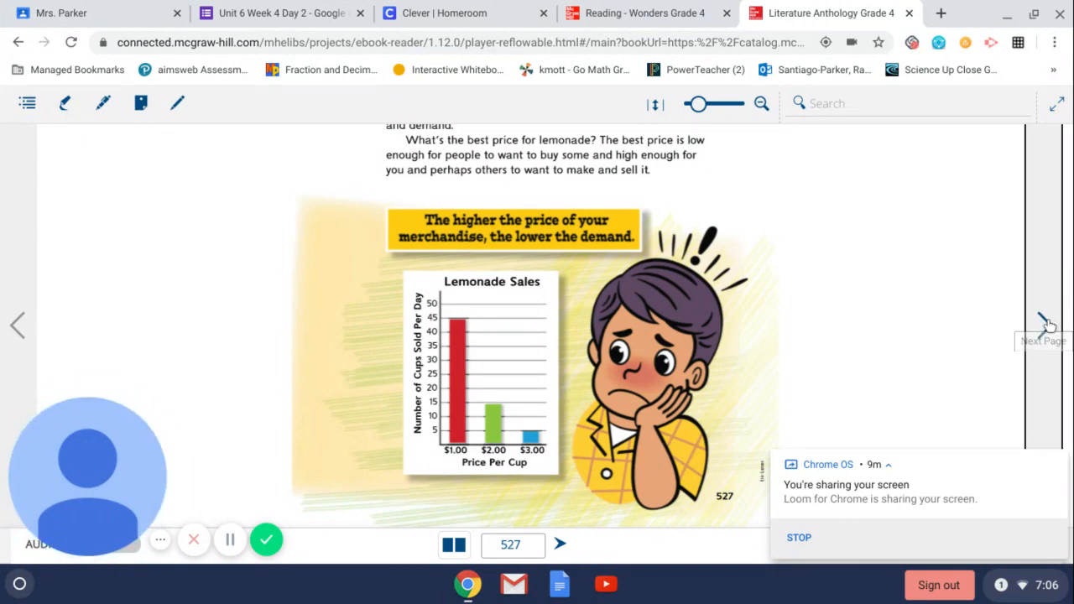
Advance to page 528, The Global Marketplace, and scroll to its world map illustration
click(1045, 326)
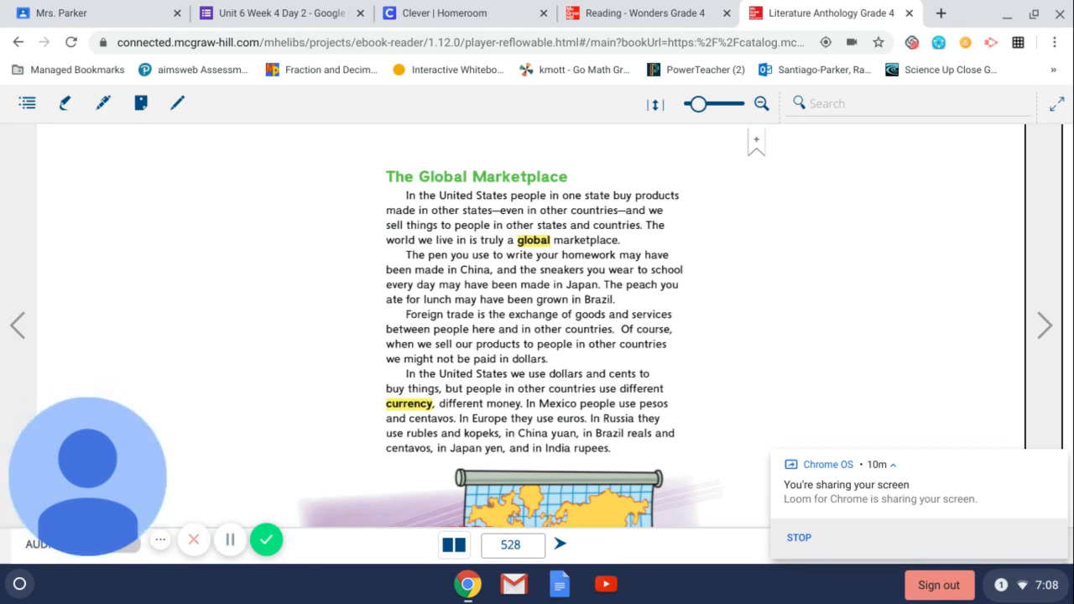
scroll(down, 3)
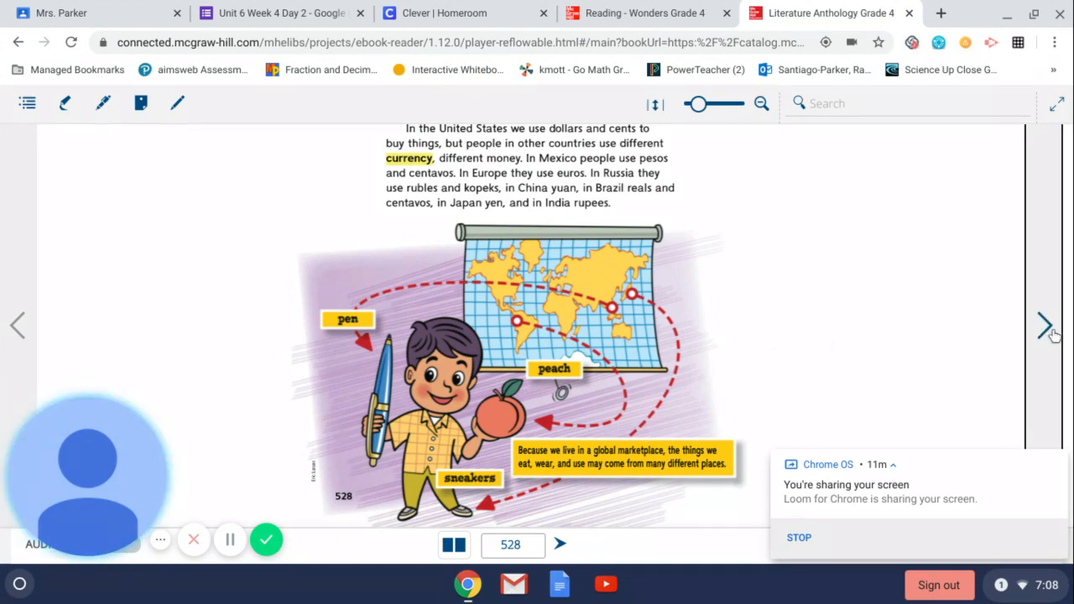
Read page 529 with its GDP chart, then move to page 530, About the Author David A. Adler
click(1043, 326)
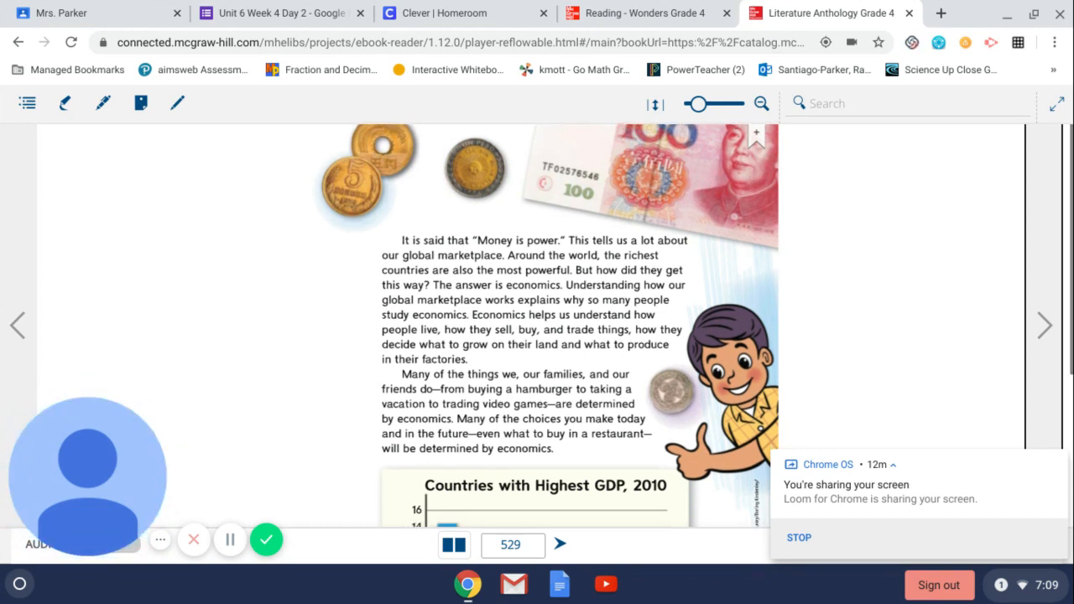
scroll(down, 3)
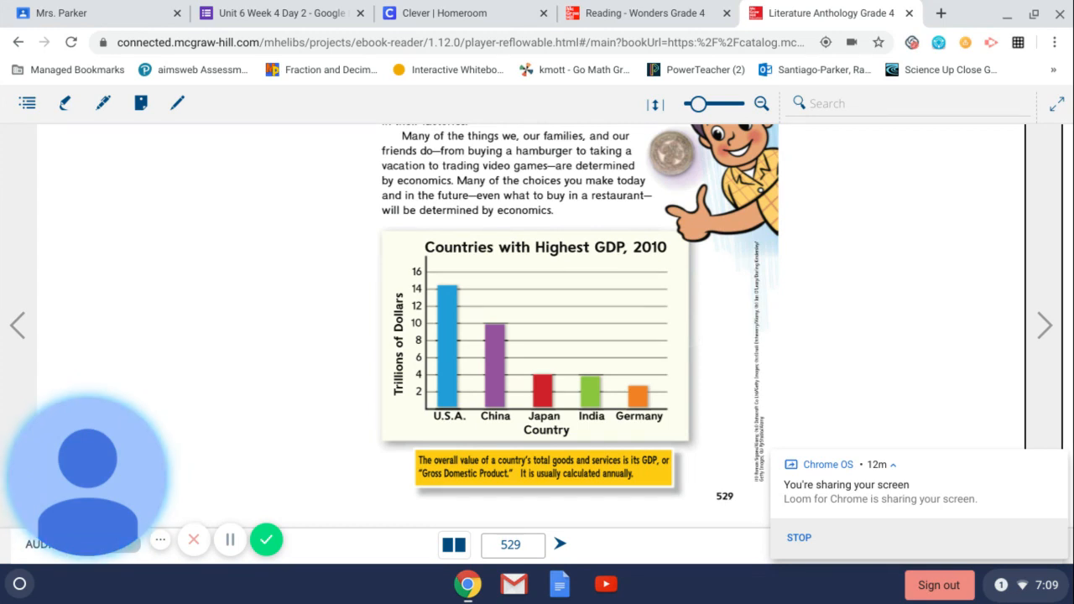
mouse_move(856, 396)
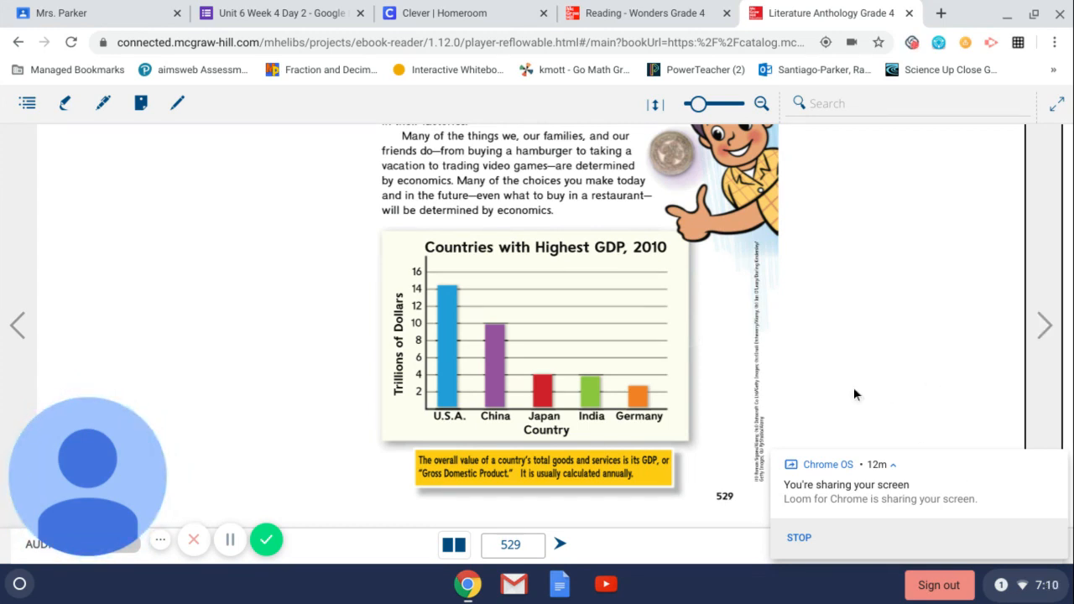
click(1044, 326)
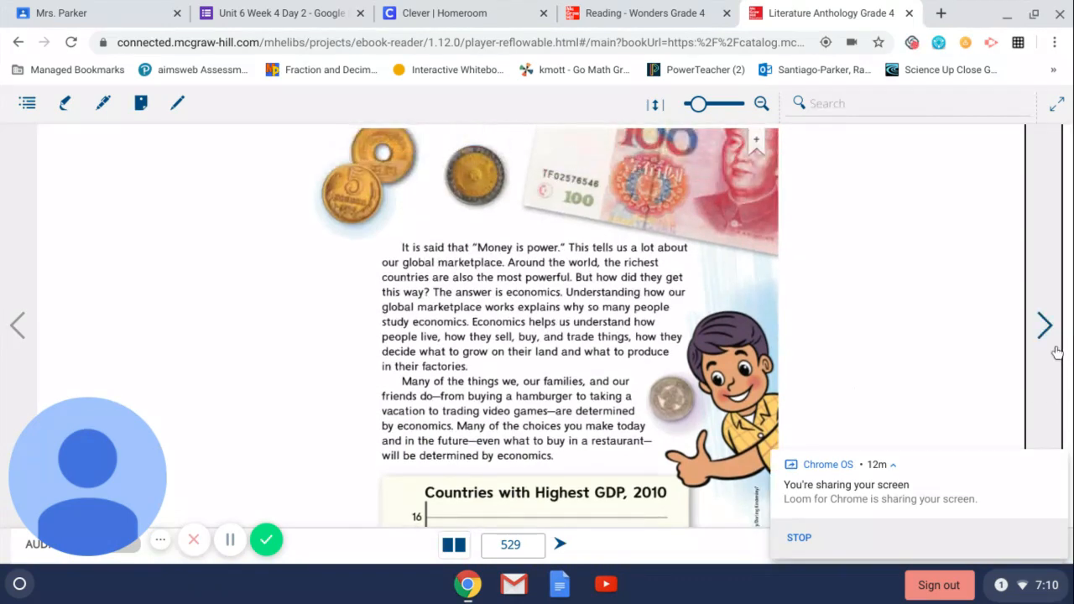
click(1043, 325)
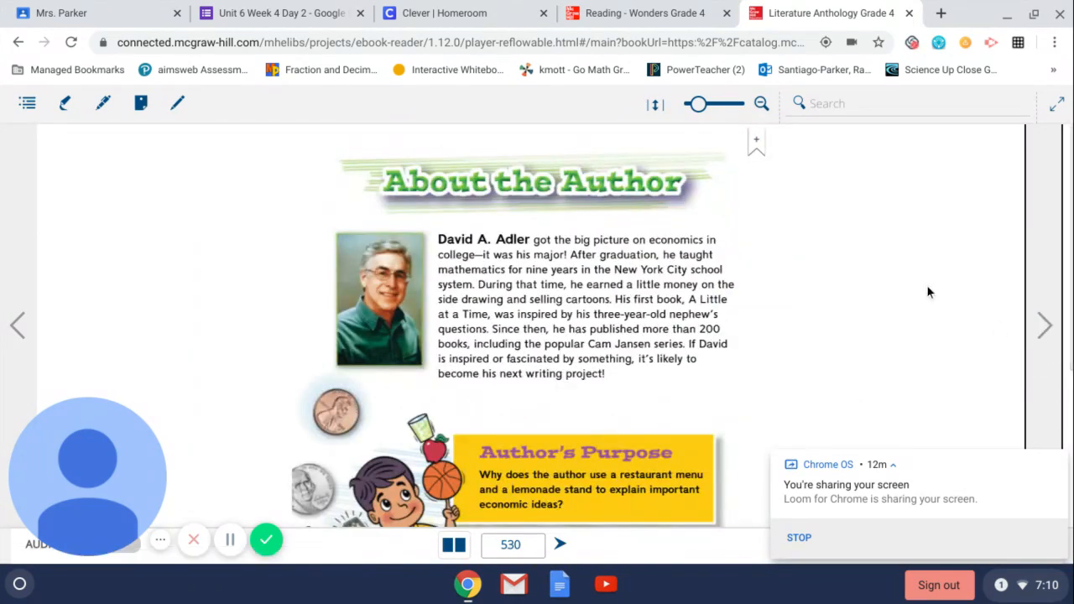
mouse_move(752, 215)
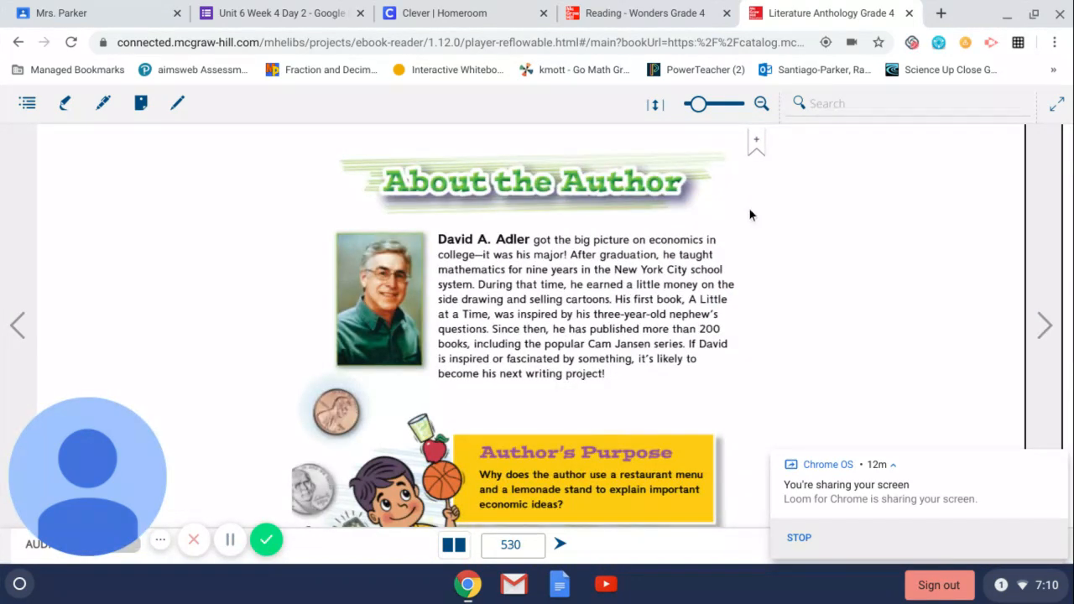